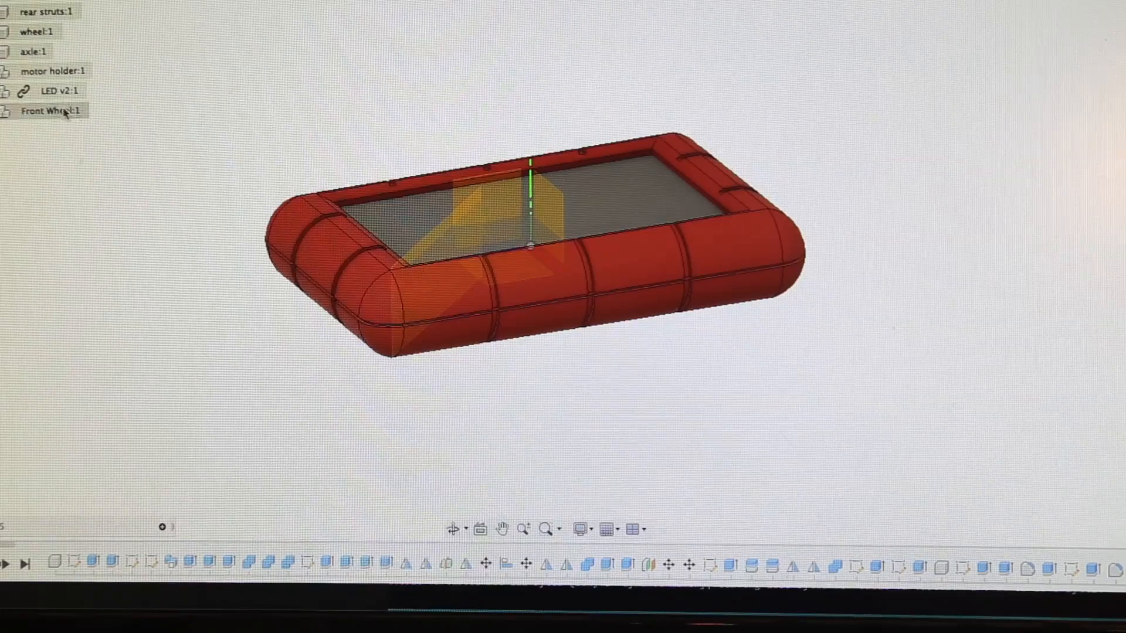
- Show the motor holder:1 and axle:1 components alongside the red tank body
click(53, 70)
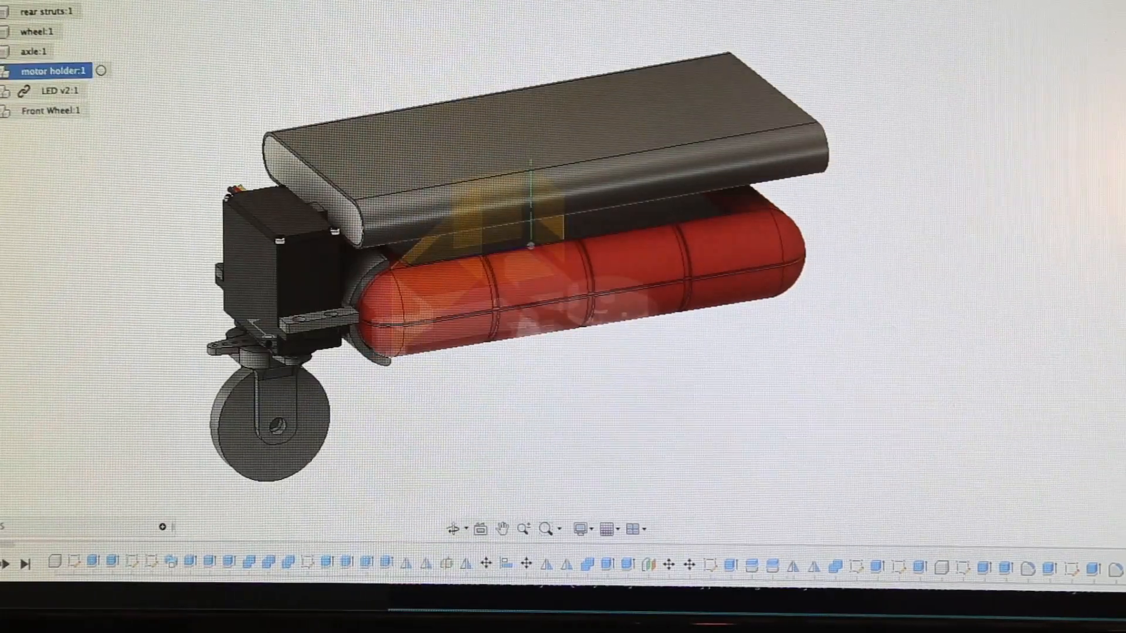
click(39, 50)
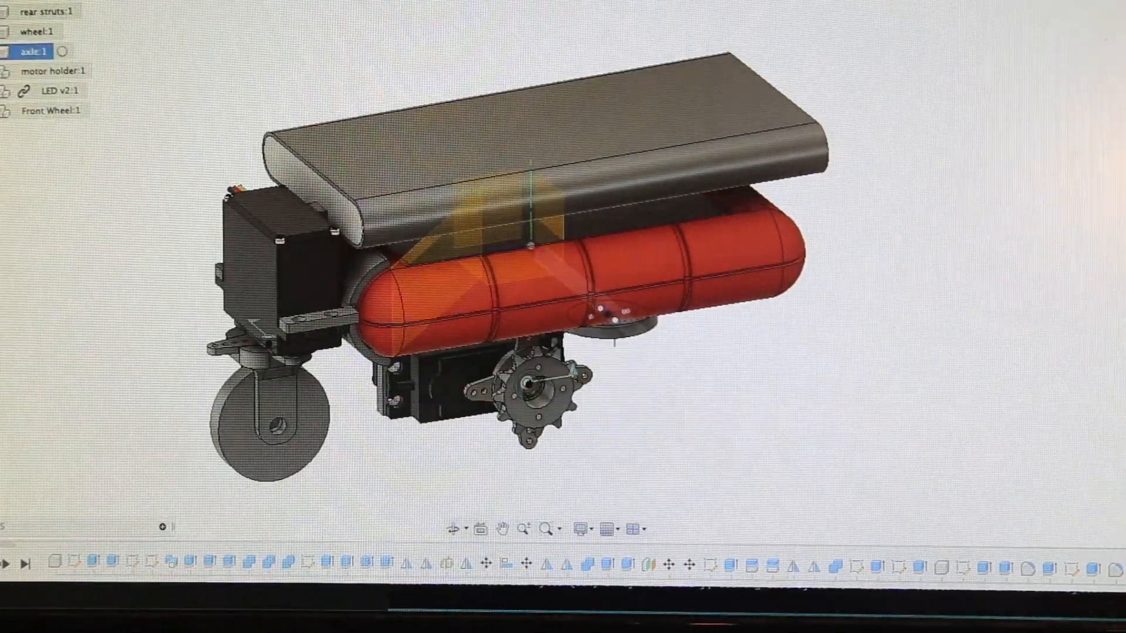